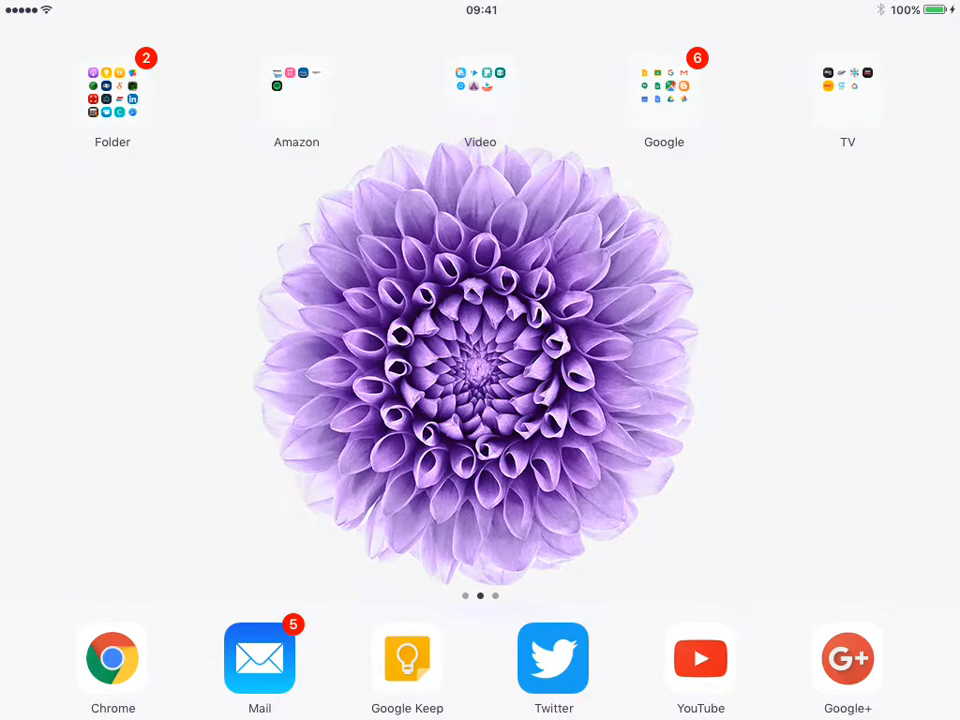
# - Launch VideoScribe Anywhere from the home screen's Video folder
pyautogui.click(480, 94)
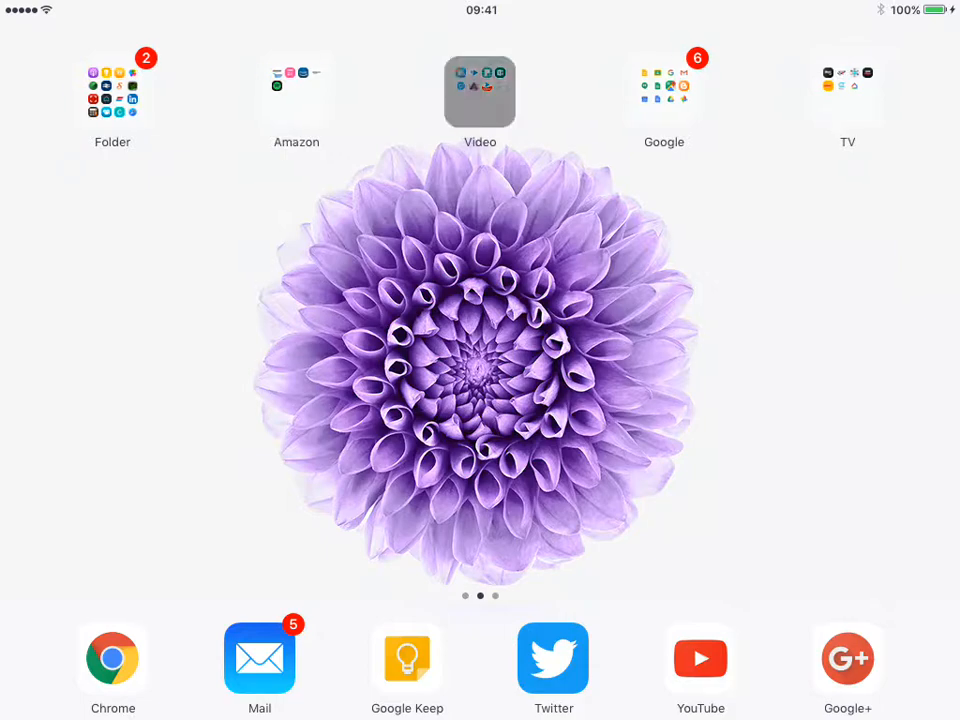
pyautogui.click(480, 92)
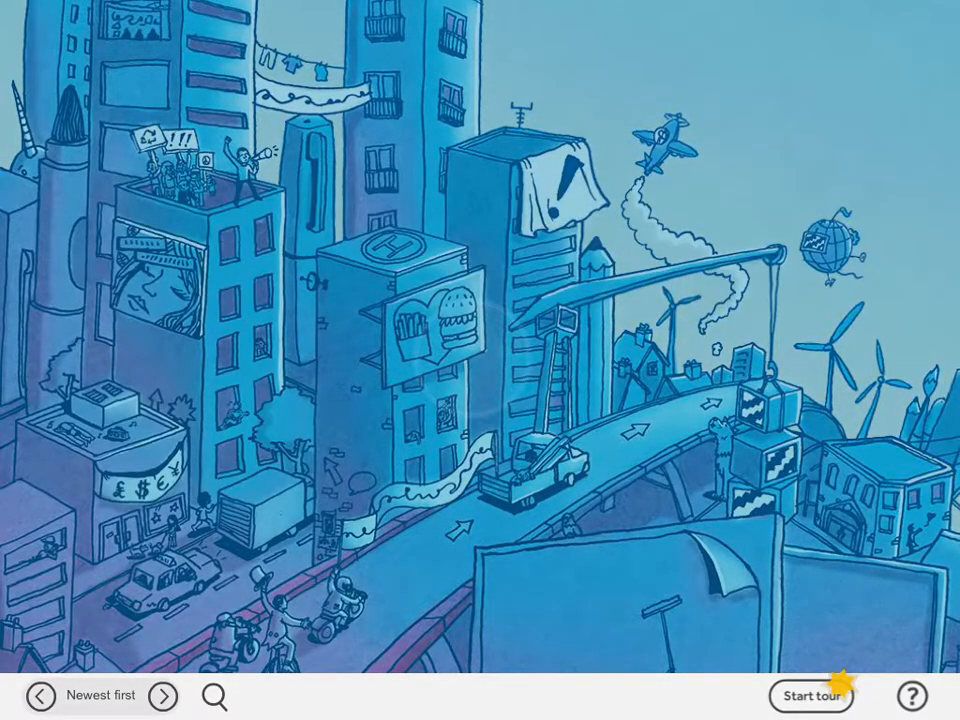
# - Open the 'Encouraging your students to do work' project and select its opening title
pyautogui.click(812, 696)
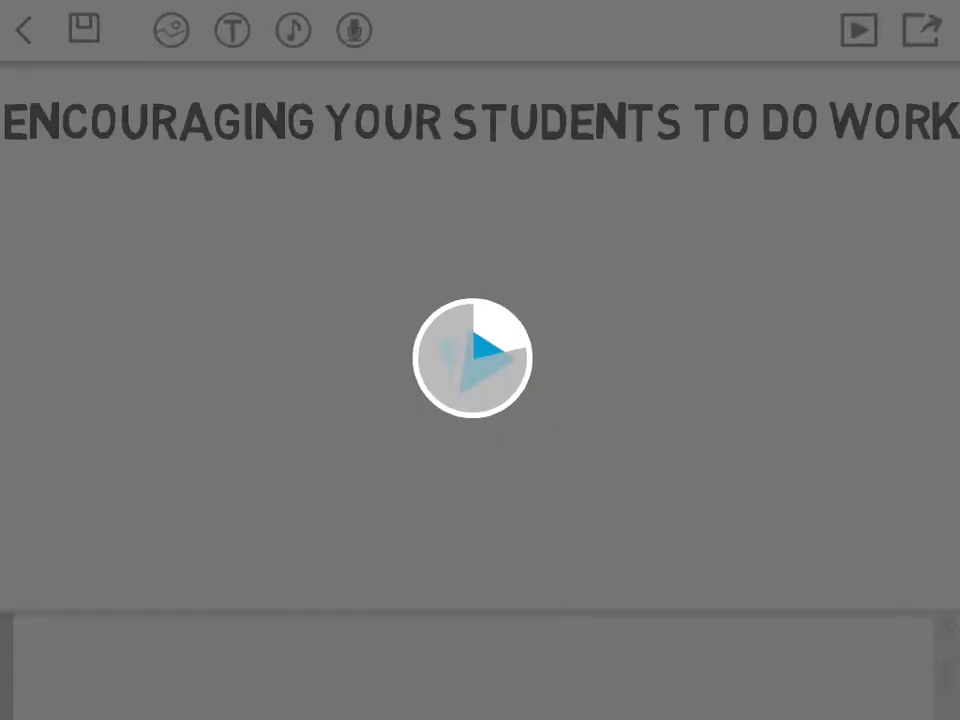
pyautogui.click(472, 356)
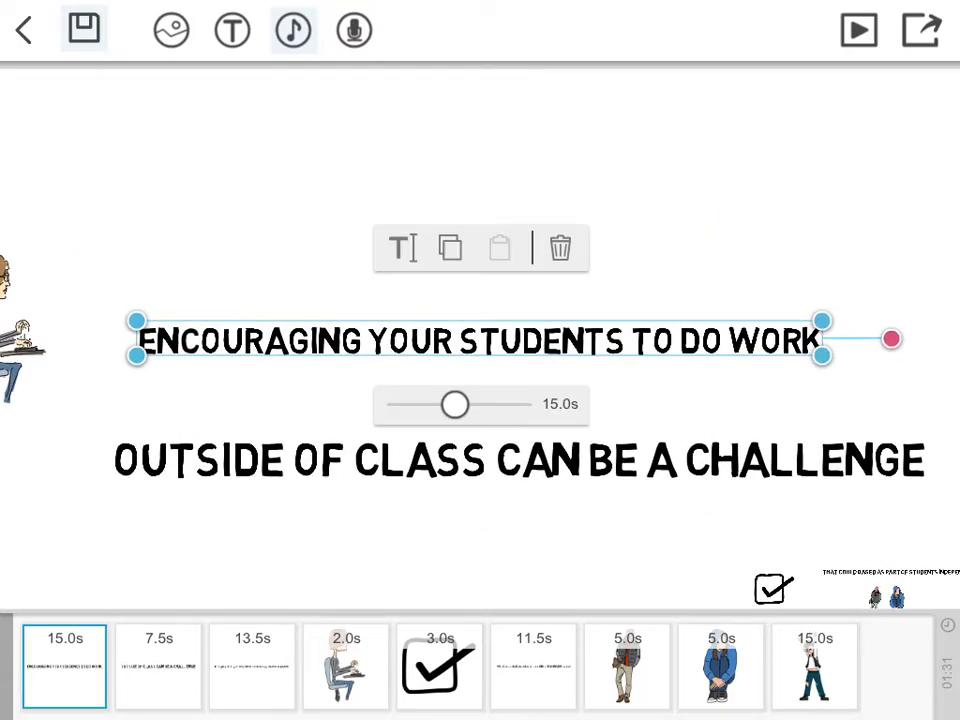
pyautogui.click(252, 666)
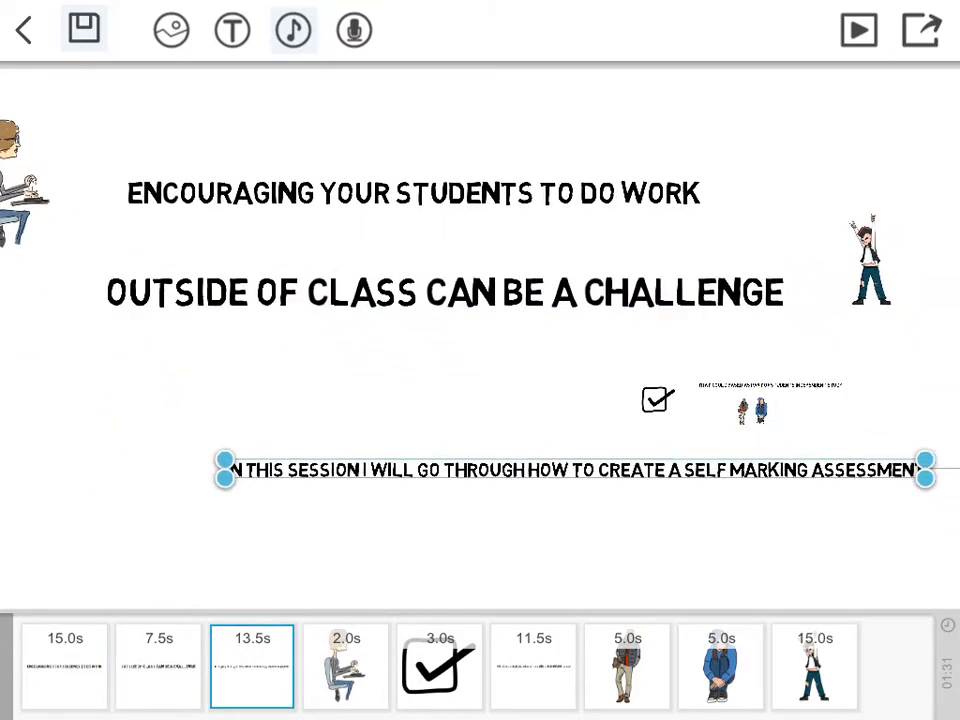
pyautogui.click(344, 664)
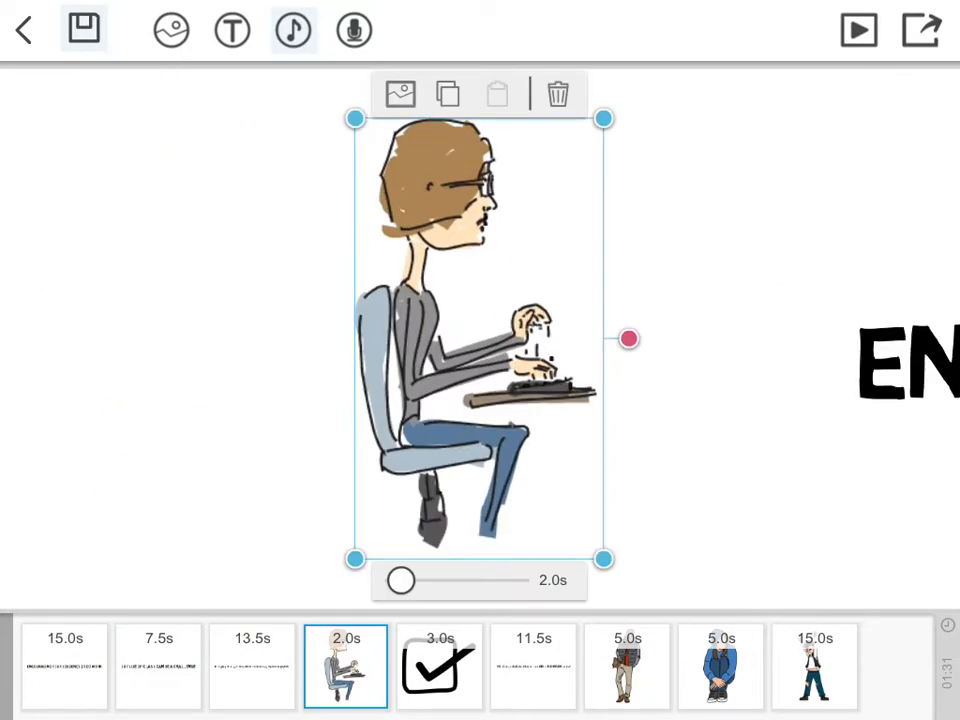
pyautogui.click(532, 668)
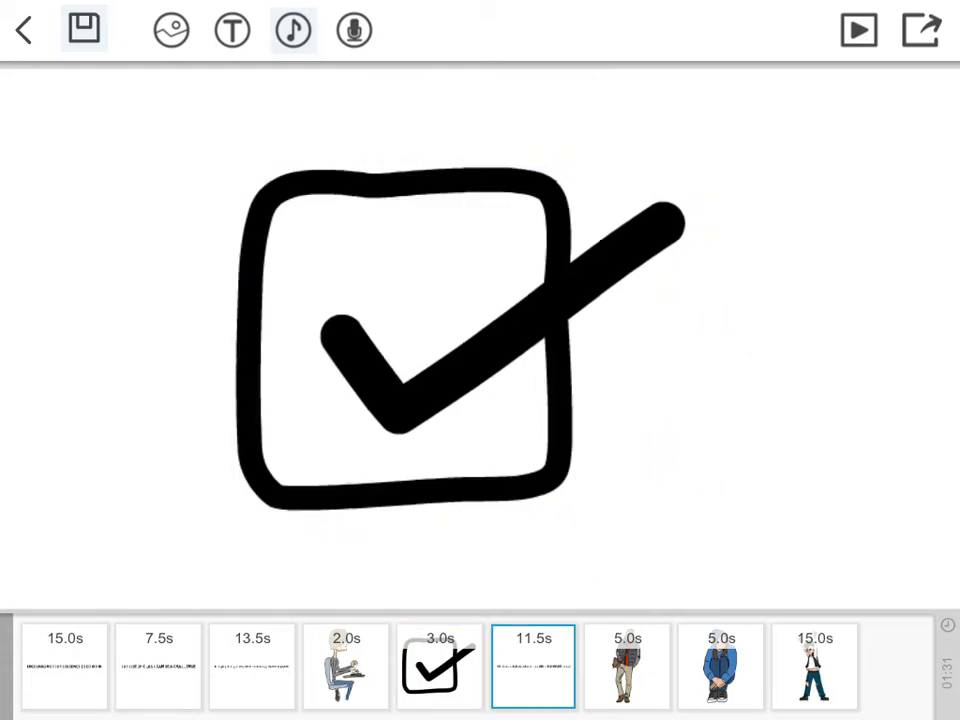
pyautogui.click(720, 666)
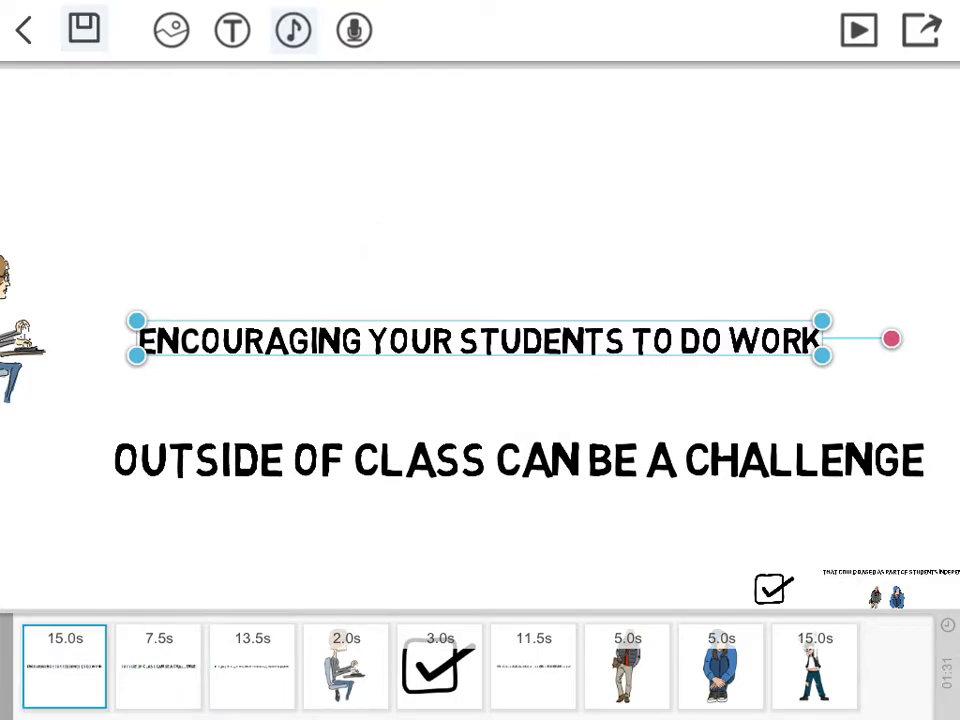
pyautogui.click(480, 340)
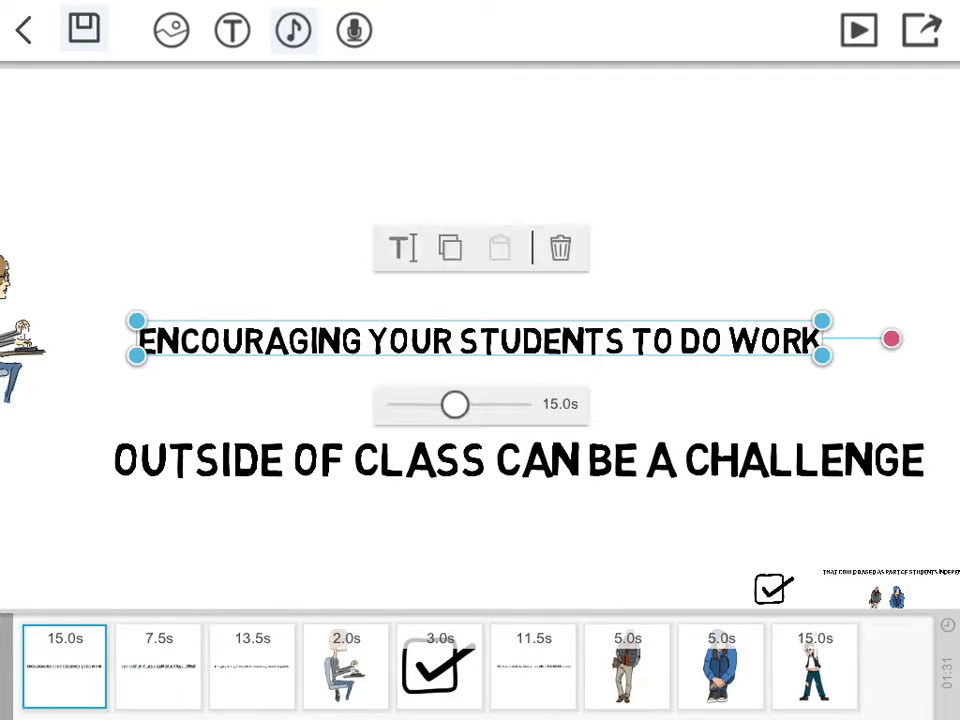
# - Edit the opening title text and cut its drawing time from 15 to 9 seconds
pyautogui.click(404, 248)
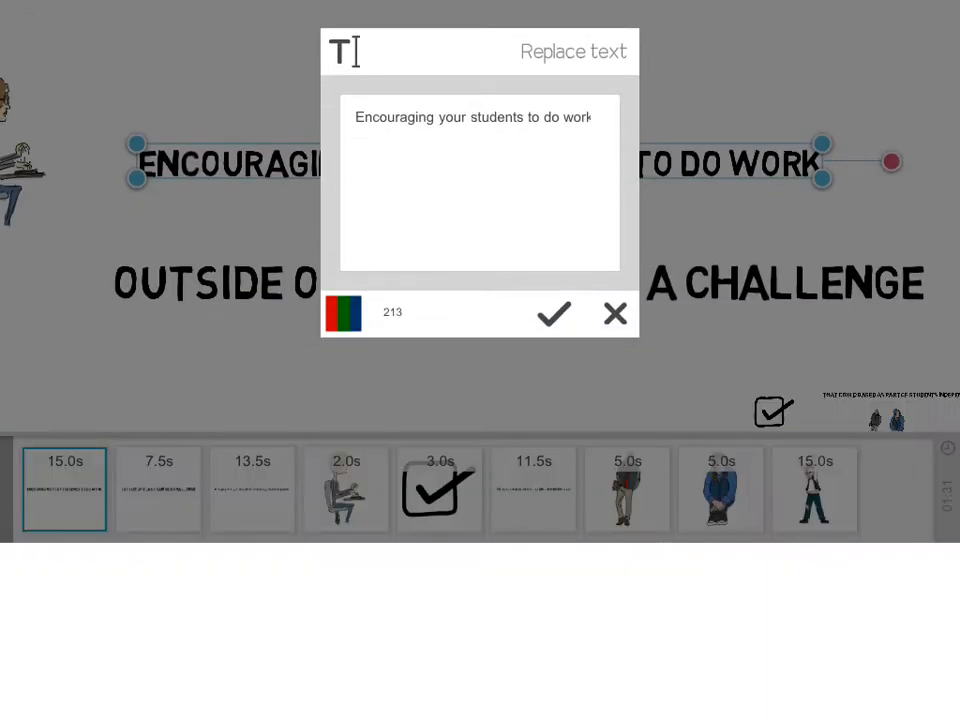
pyautogui.click(552, 312)
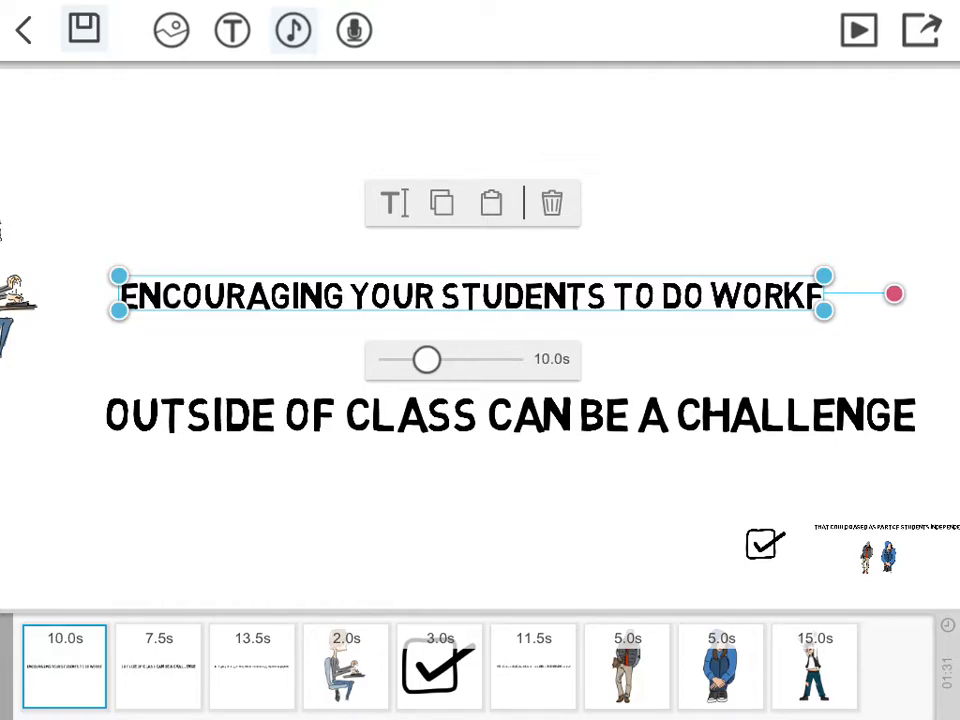
pyautogui.moveTo(428, 360); pyautogui.dragTo(418, 360)
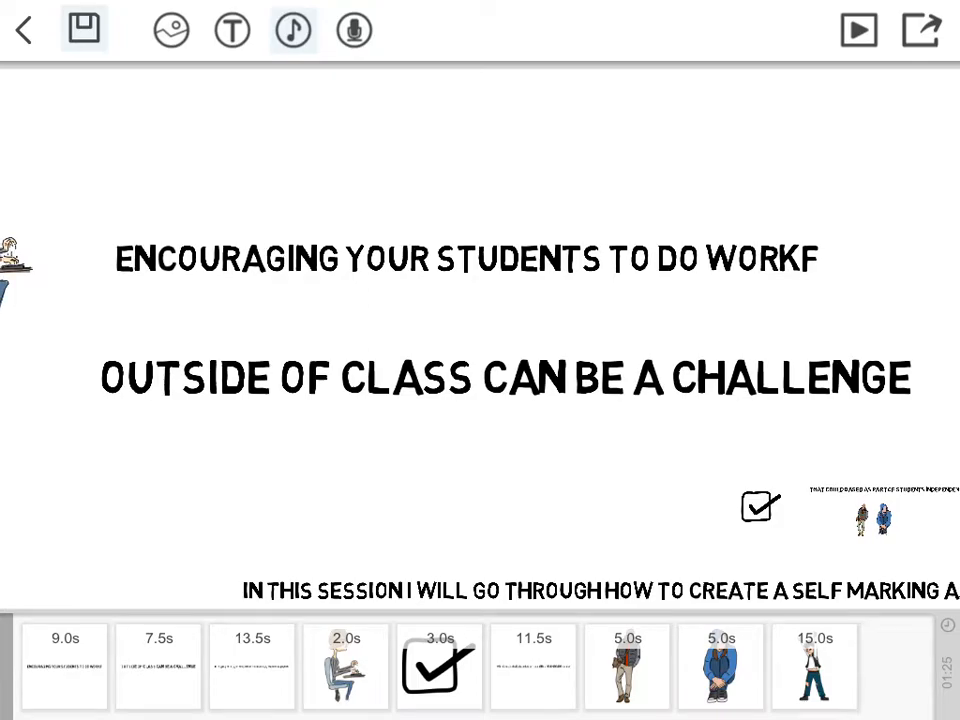
# - Search the image library for 'car' and add the yellow cartoon car to the canvas
pyautogui.click(172, 30)
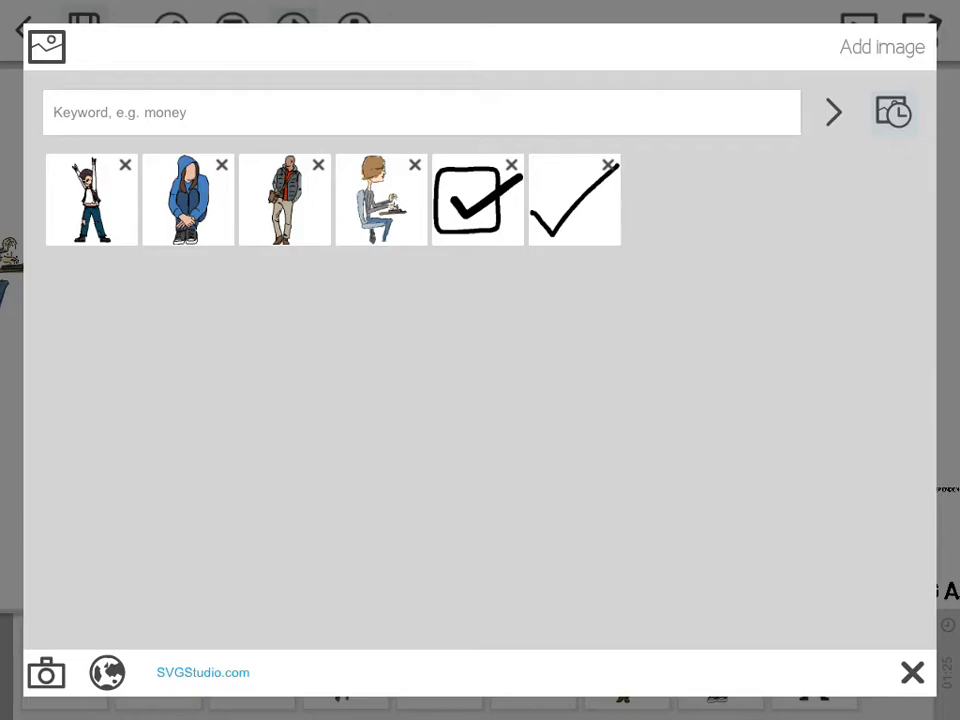
pyautogui.click(420, 112)
pyautogui.write('car')
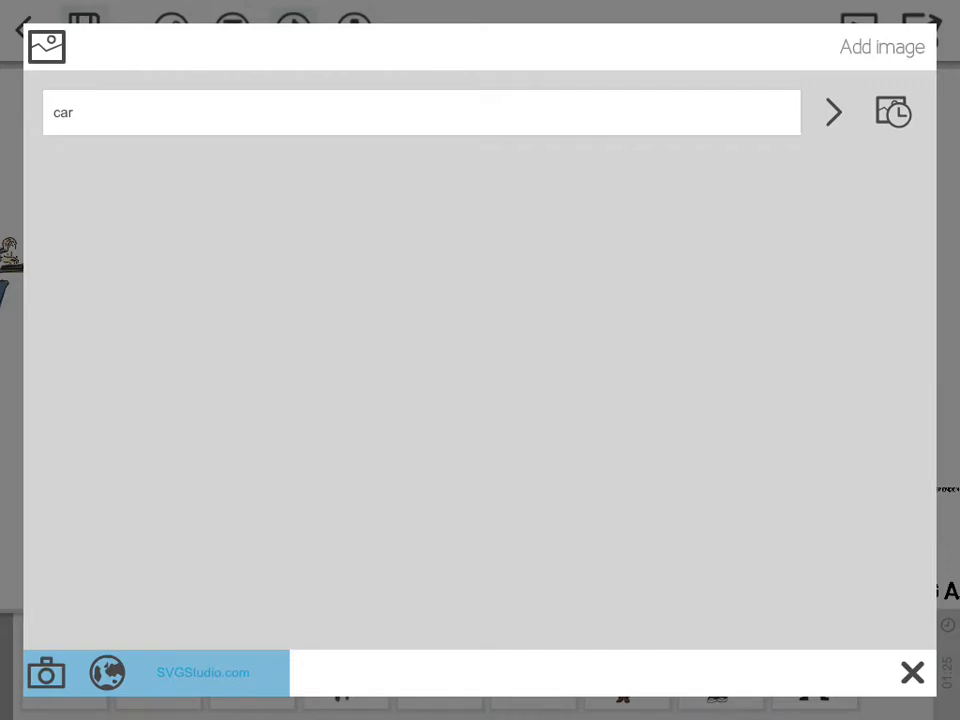
pyautogui.click(832, 112)
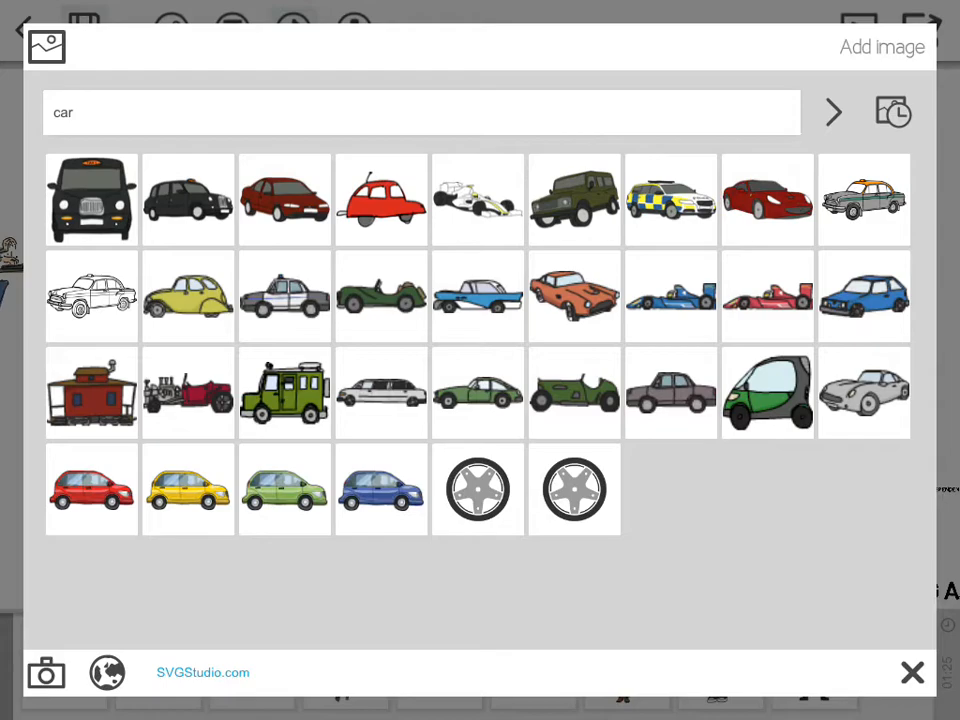
pyautogui.click(188, 296)
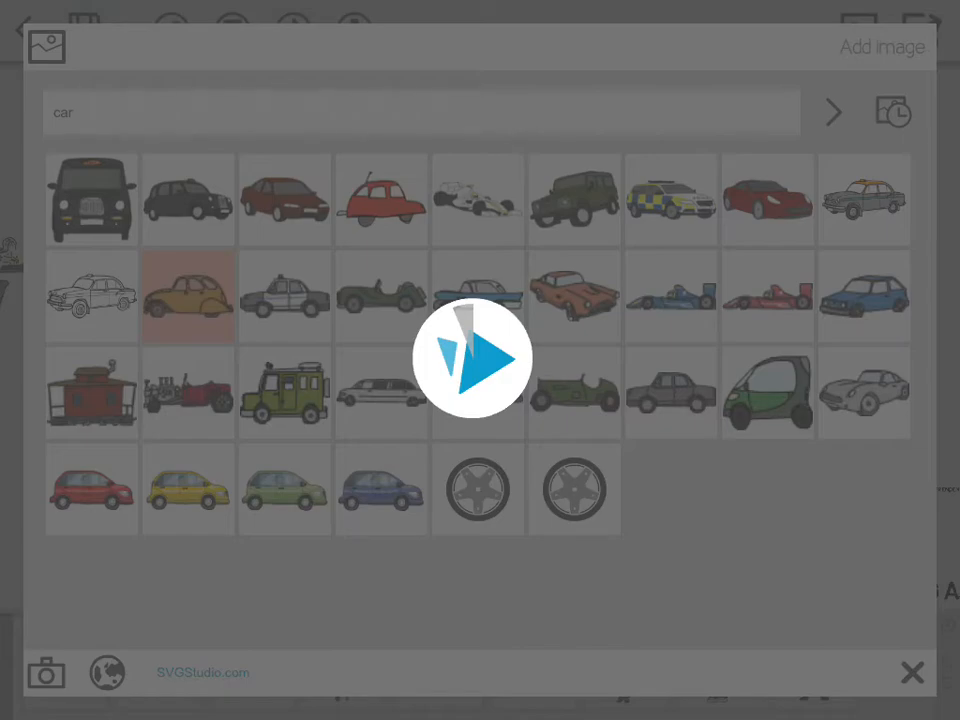
pyautogui.click(912, 672)
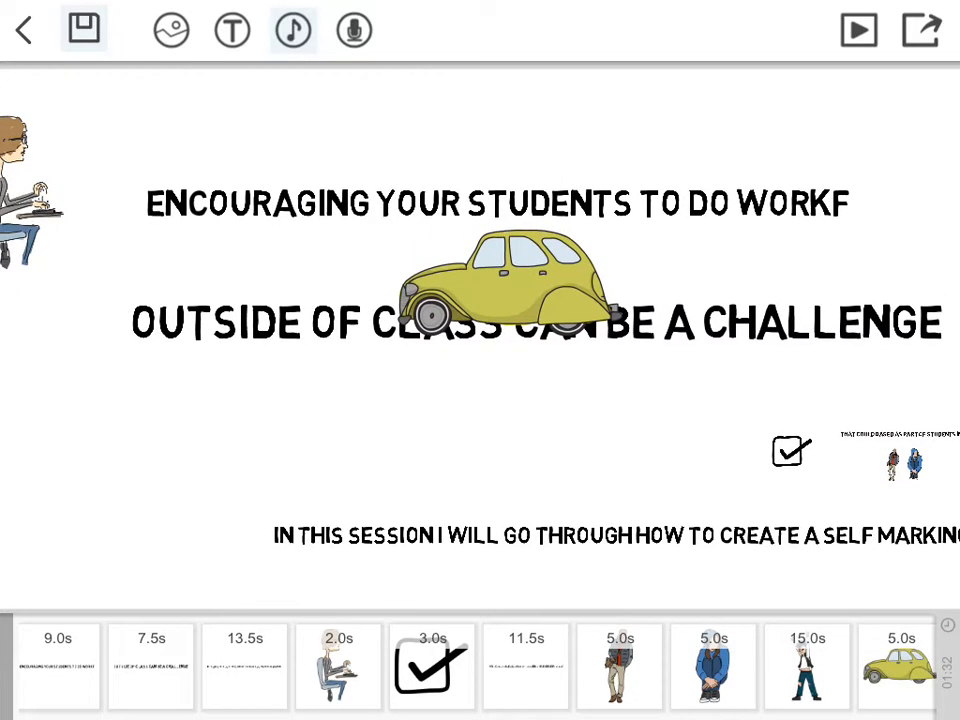
# - Move the yellow car under the second text line and cut its drawing time to 3.5 seconds
pyautogui.moveTo(500, 290); pyautogui.dragTo(396, 436)
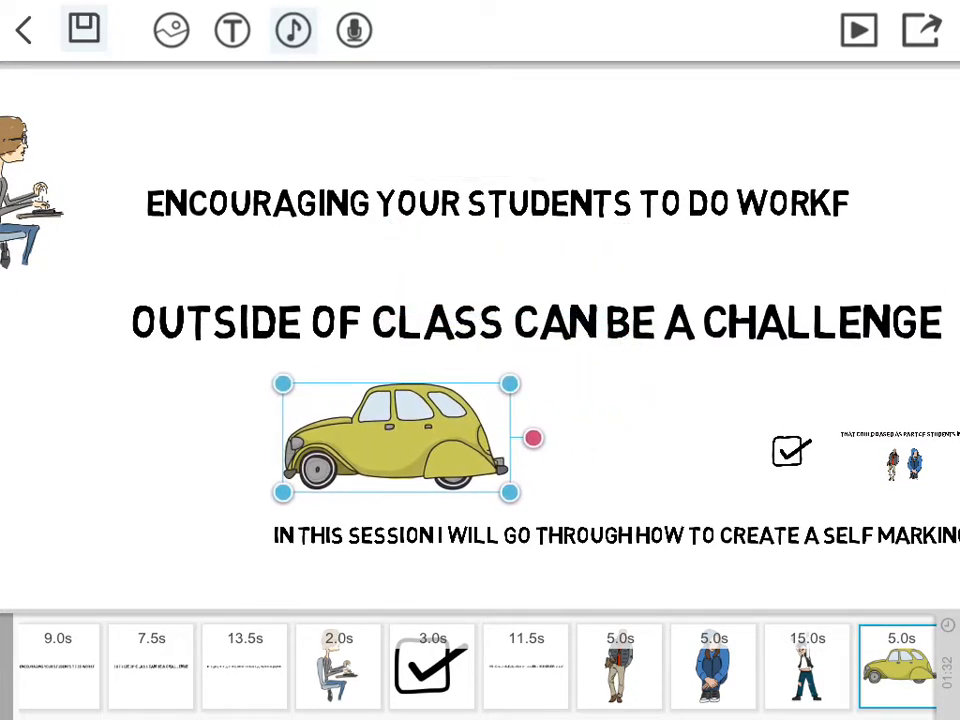
pyautogui.moveTo(396, 436); pyautogui.dragTo(558, 412)
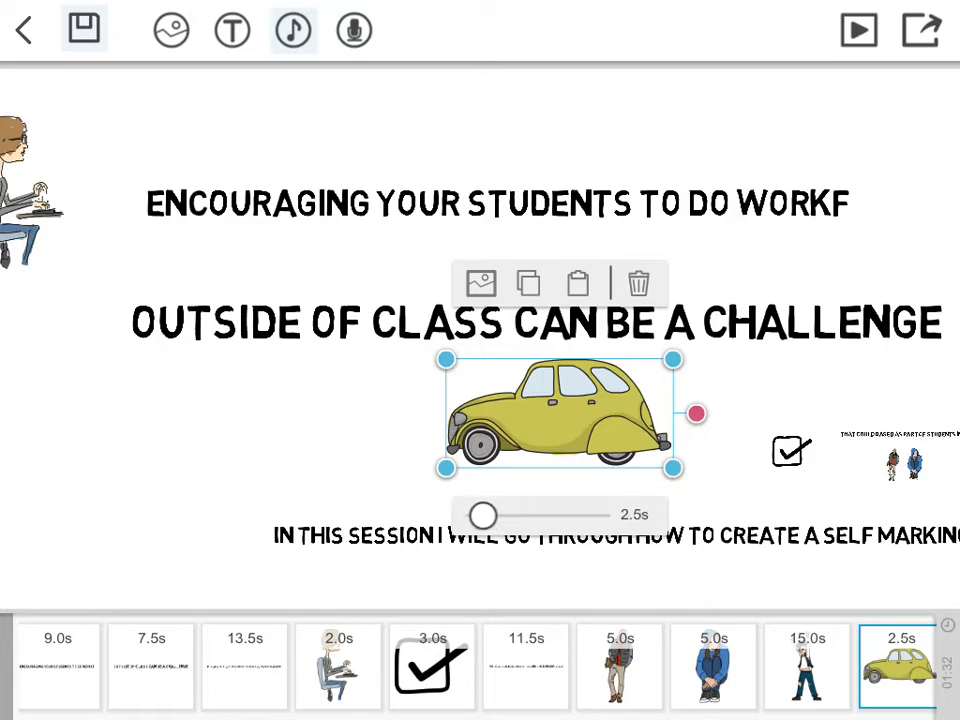
pyautogui.moveTo(484, 514); pyautogui.dragTo(496, 514)
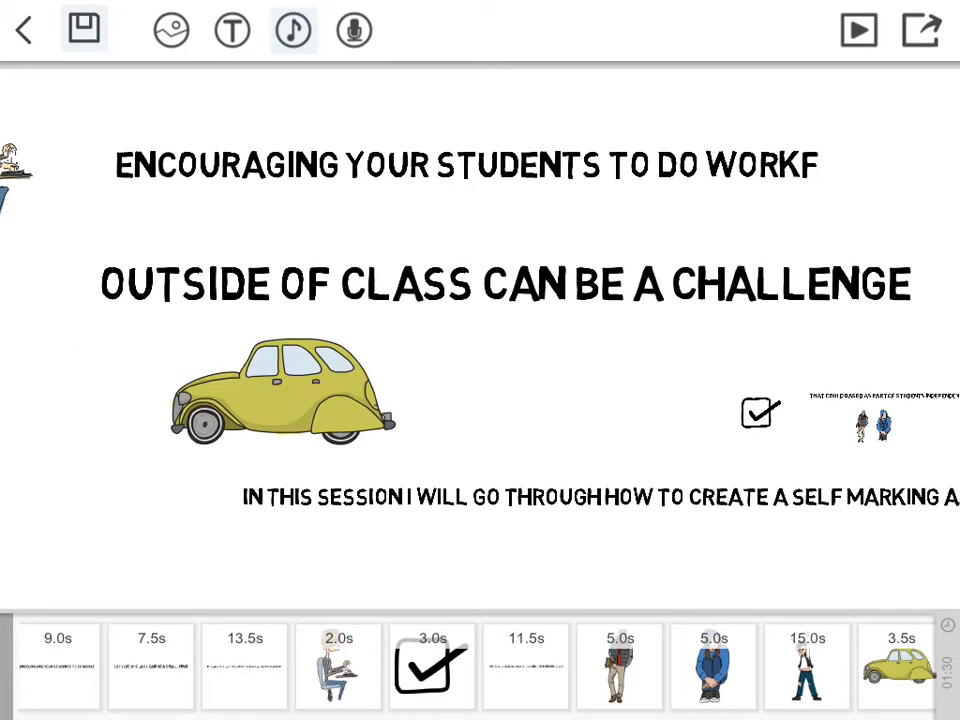
# - Attach the Bandbeat track from the music library as the background soundtrack
pyautogui.click(292, 30)
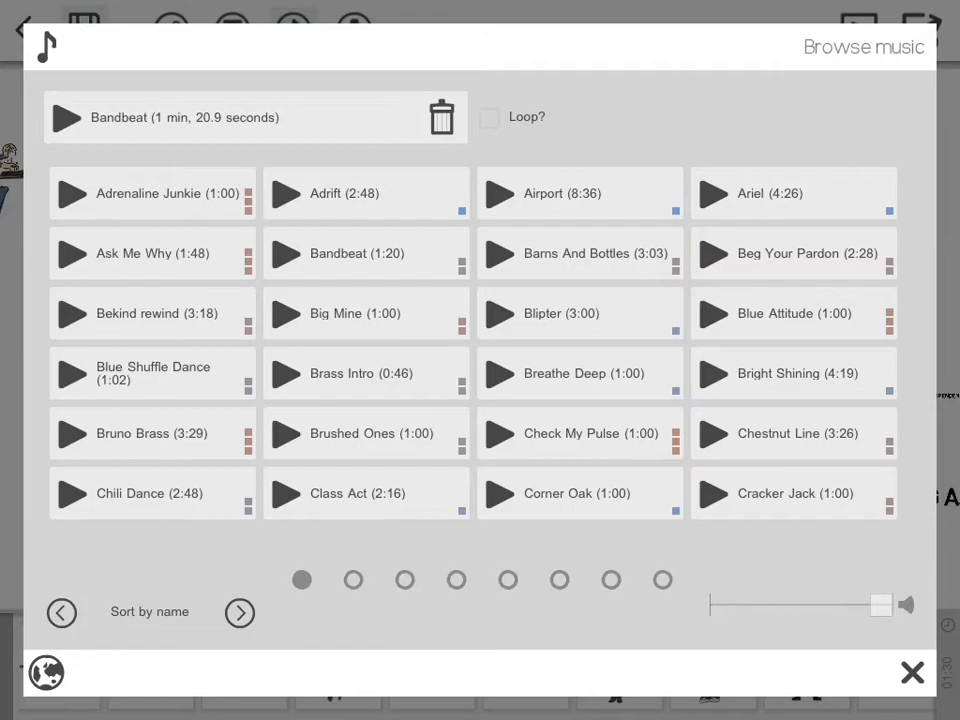
pyautogui.click(912, 672)
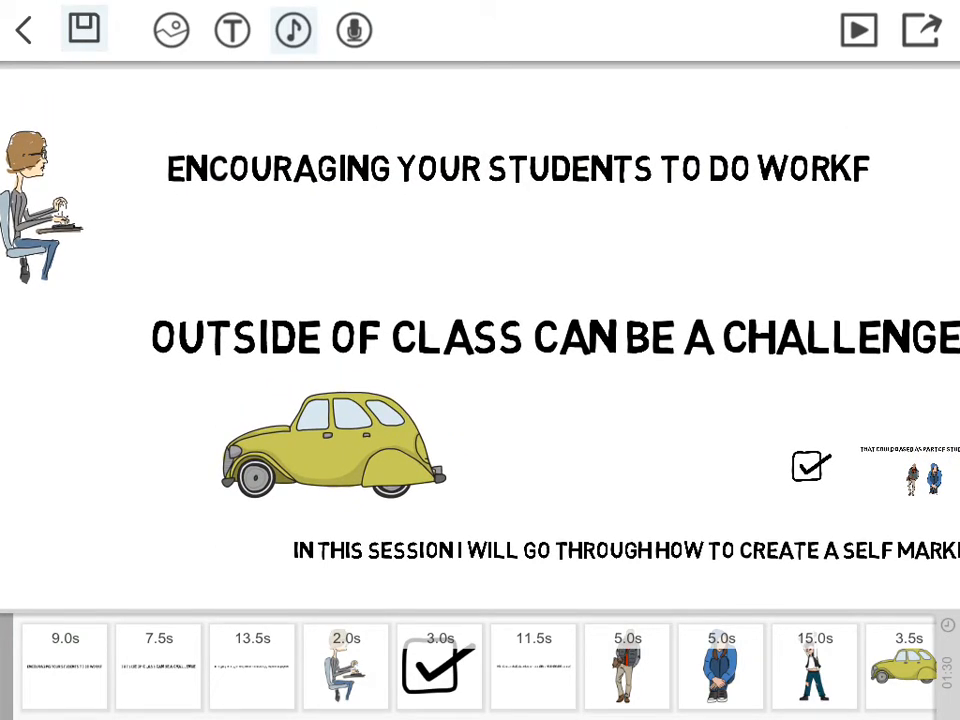
# - Choose Send to camera roll from the export options
pyautogui.click(858, 30)
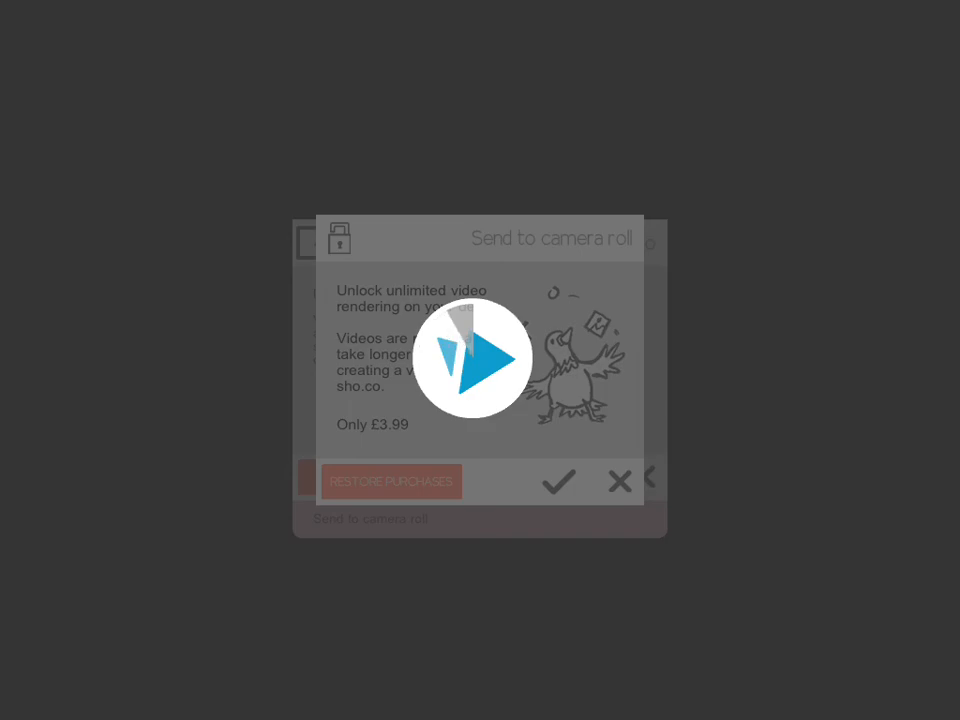
# - Restore purchases in the upsell dialog and begin rendering the video
pyautogui.click(390, 480)
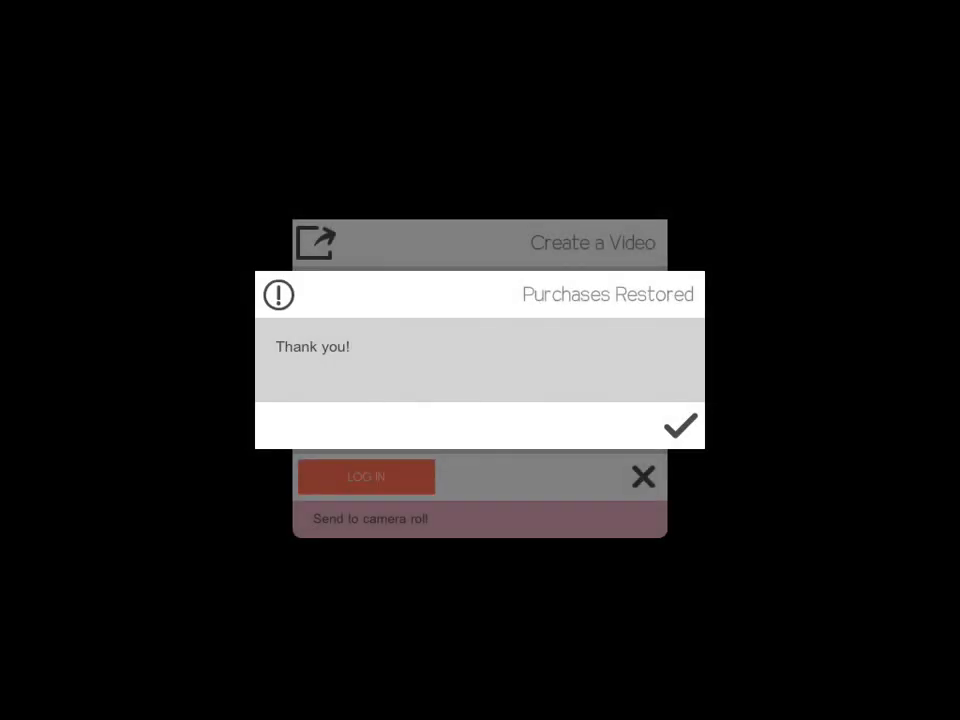
pyautogui.click(680, 424)
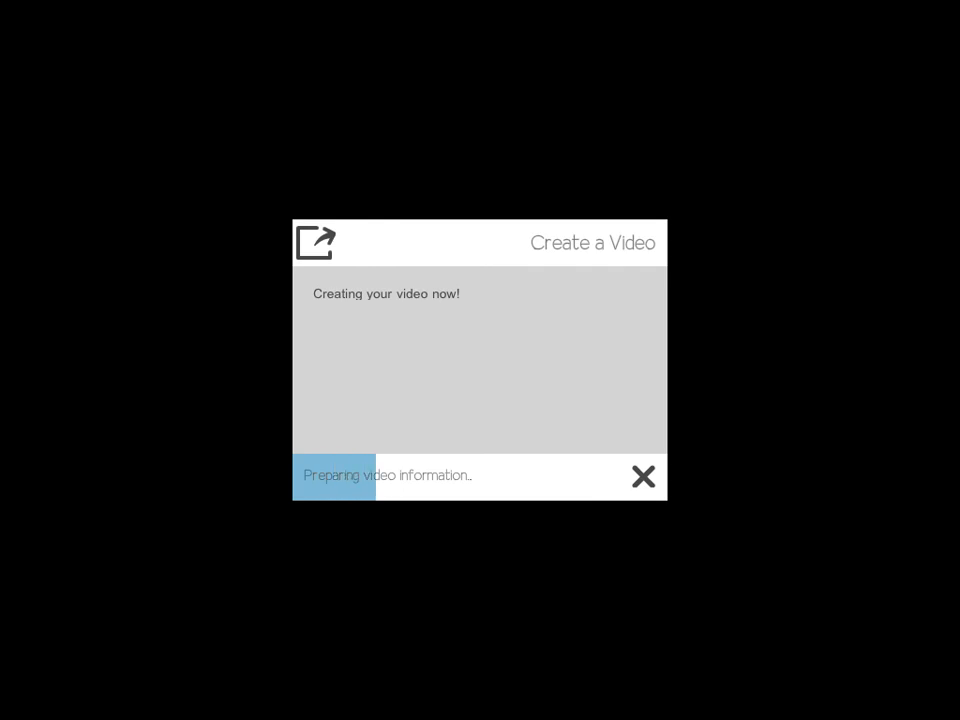